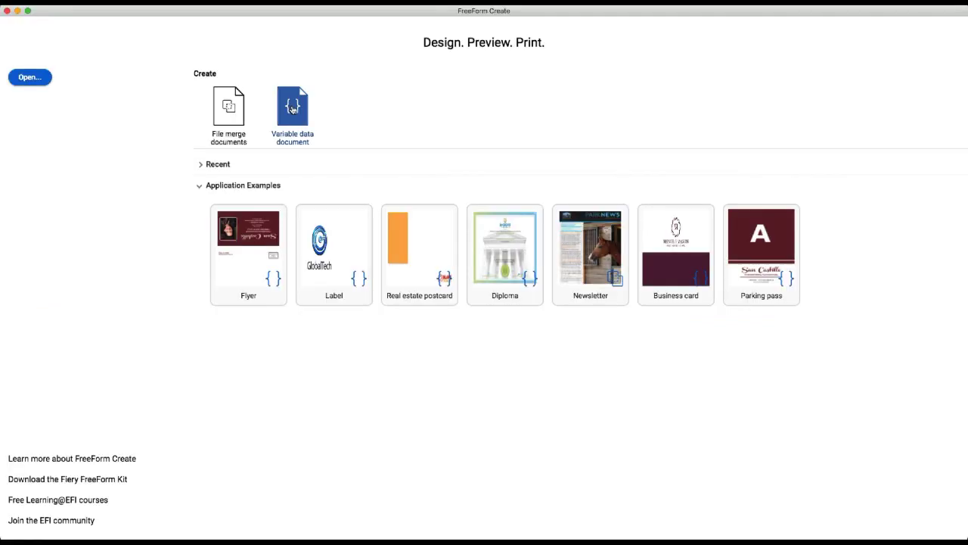
- Create a variable data document using SanCastillo_Flyer_mailer_master.pdf as the master file
left_click(292, 105)
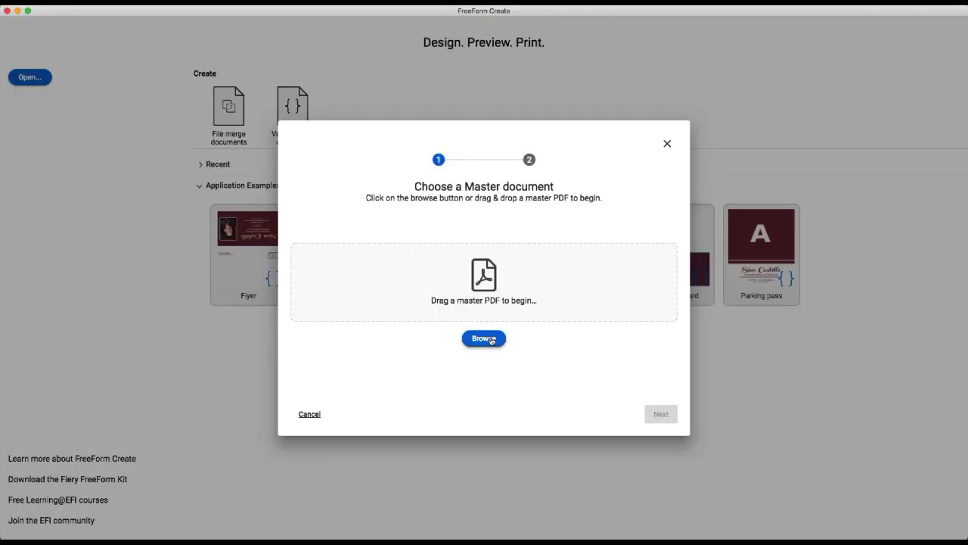
left_click(484, 338)
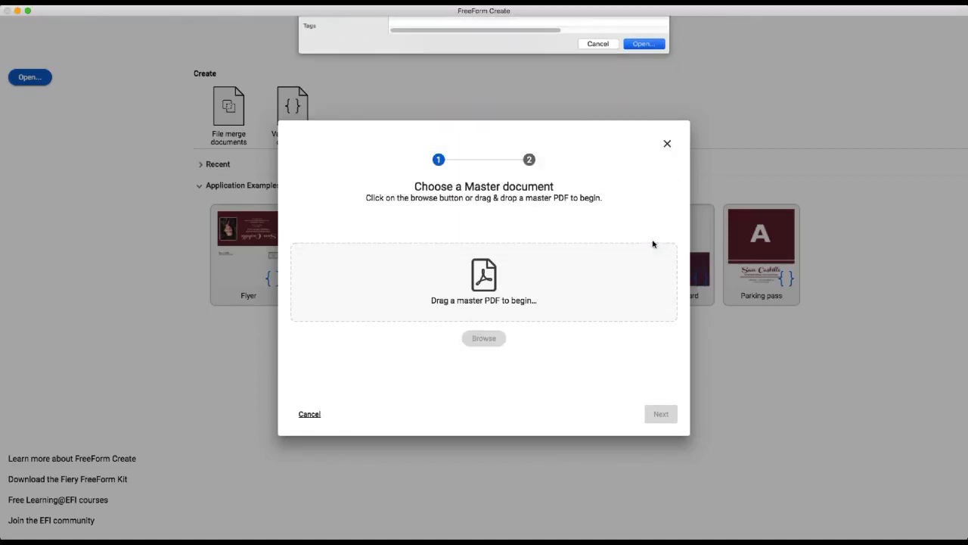
left_click(643, 43)
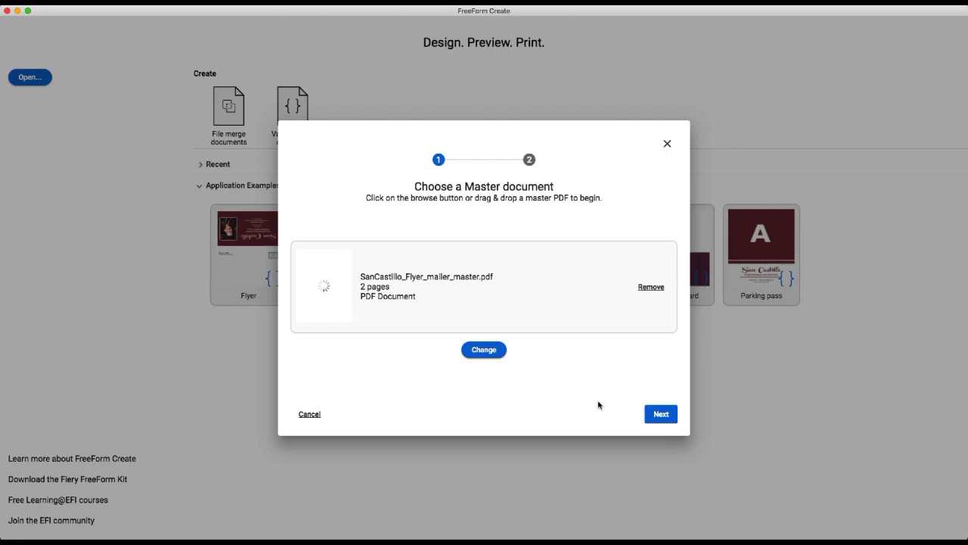
mouse_move(600, 392)
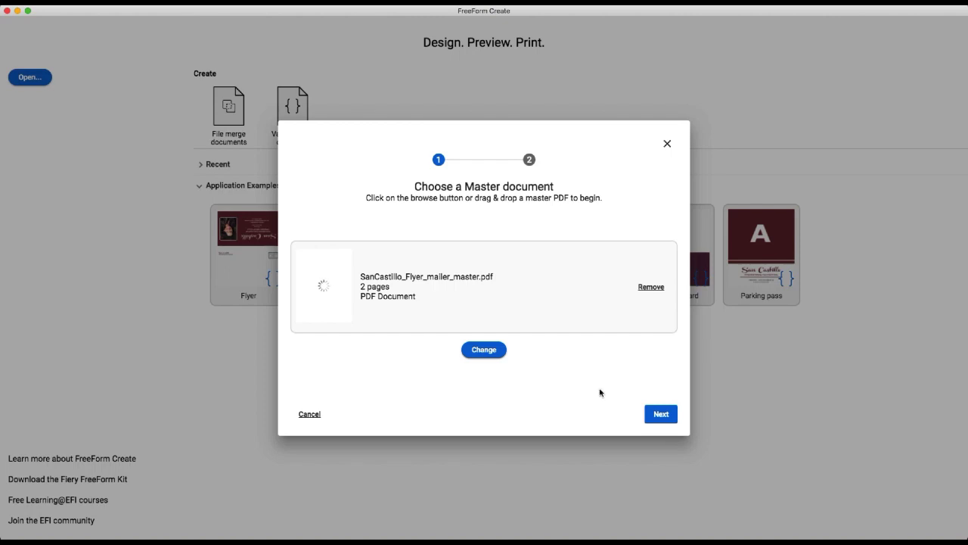
left_click(659, 413)
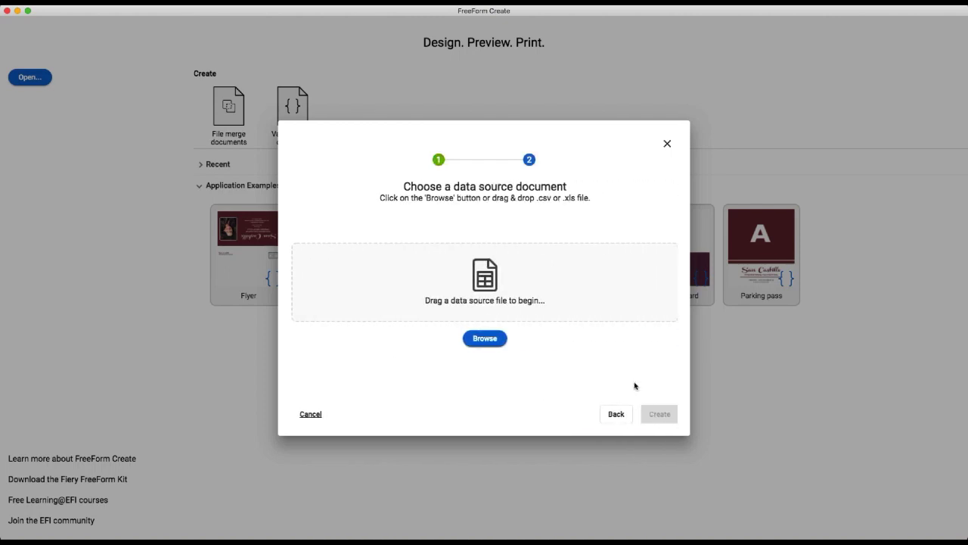
- Load san_castillo_flyer_datasource.xlsx as the data source, keeping all six columns, and create the design
left_click(484, 338)
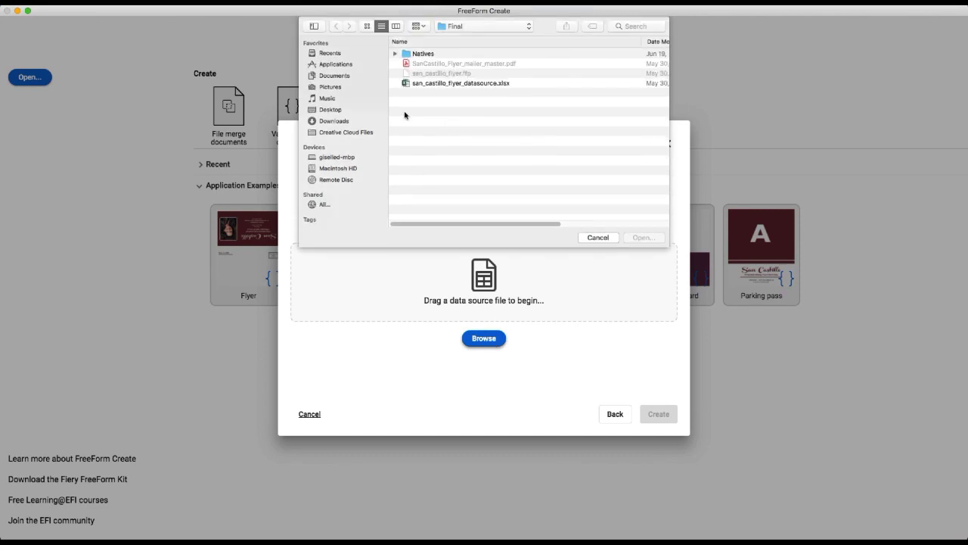
left_click(460, 82)
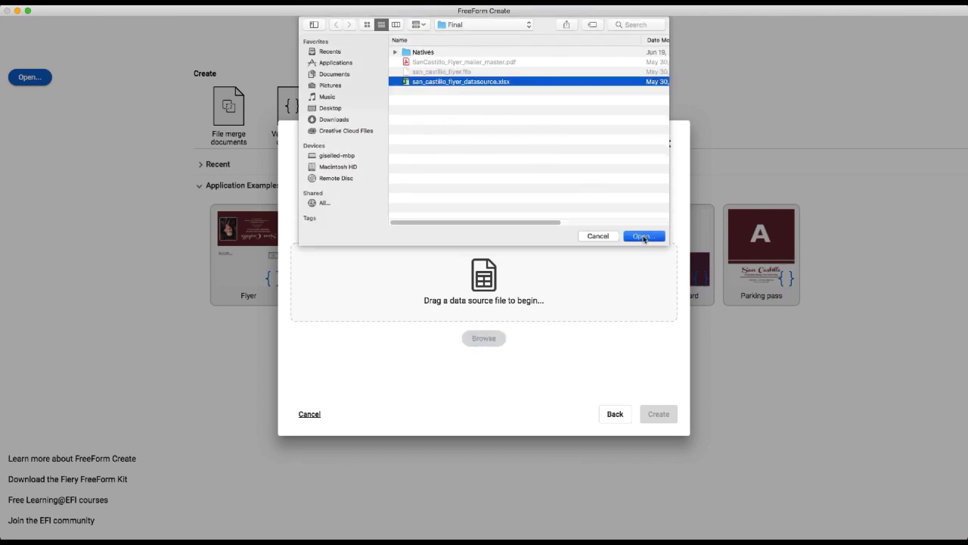
left_click(641, 236)
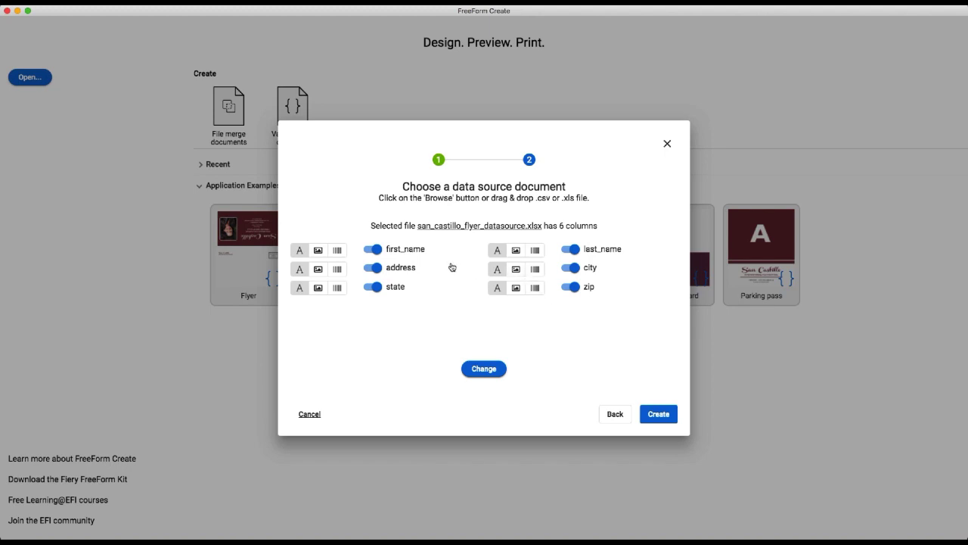
mouse_move(535, 333)
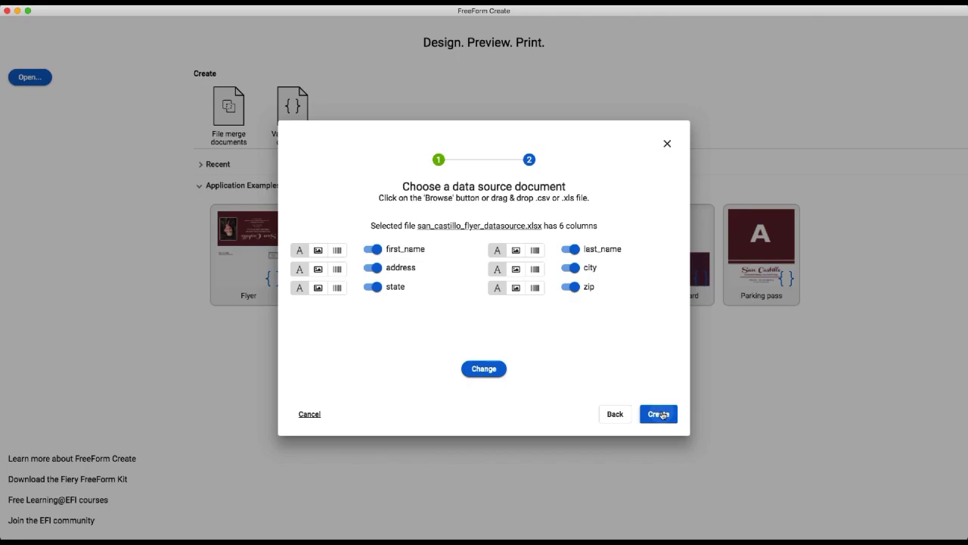
left_click(657, 414)
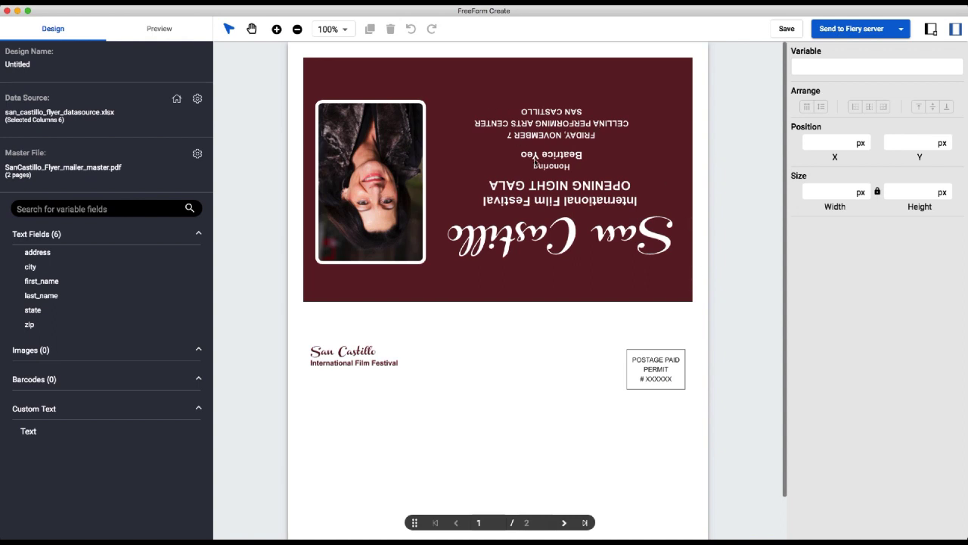
- Place first_name and last_name, address, and city, state zip fields below the logo, widened, with a comma after city
scroll("down", 3)
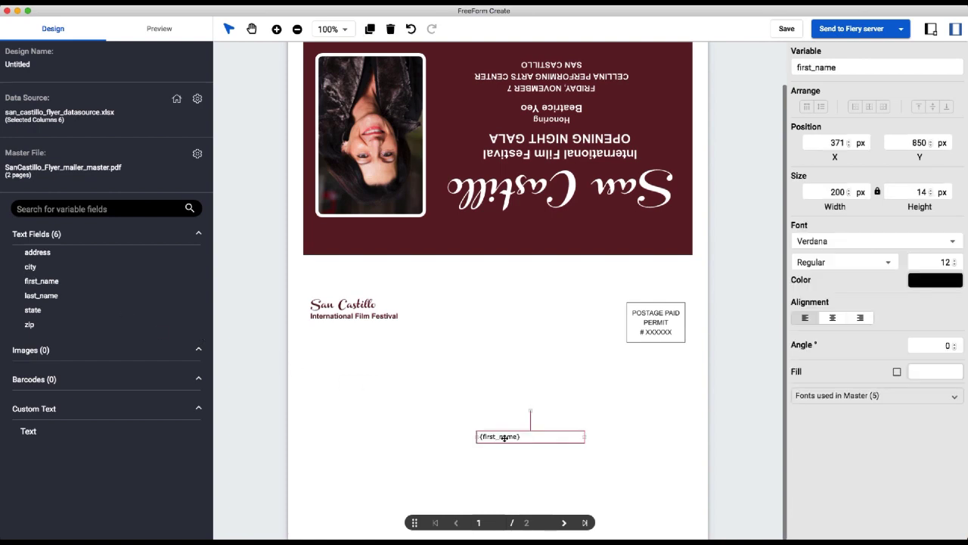
left_click_drag(529, 436, 484, 418)
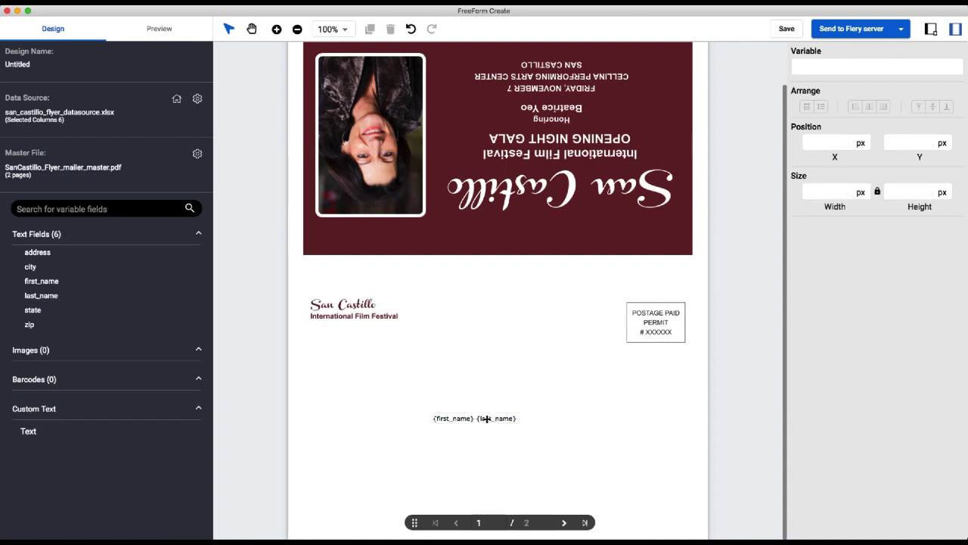
left_click(474, 417)
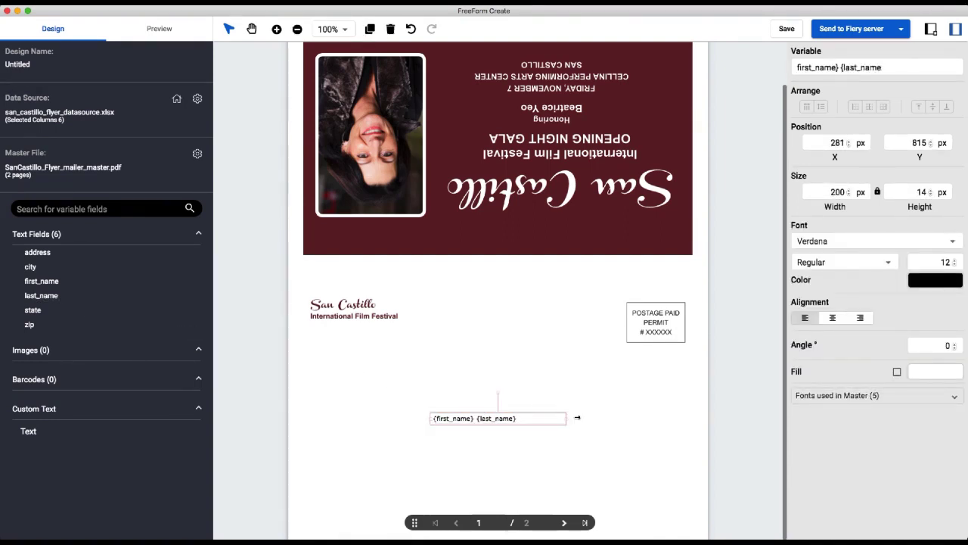
left_click_drag(577, 417, 601, 418)
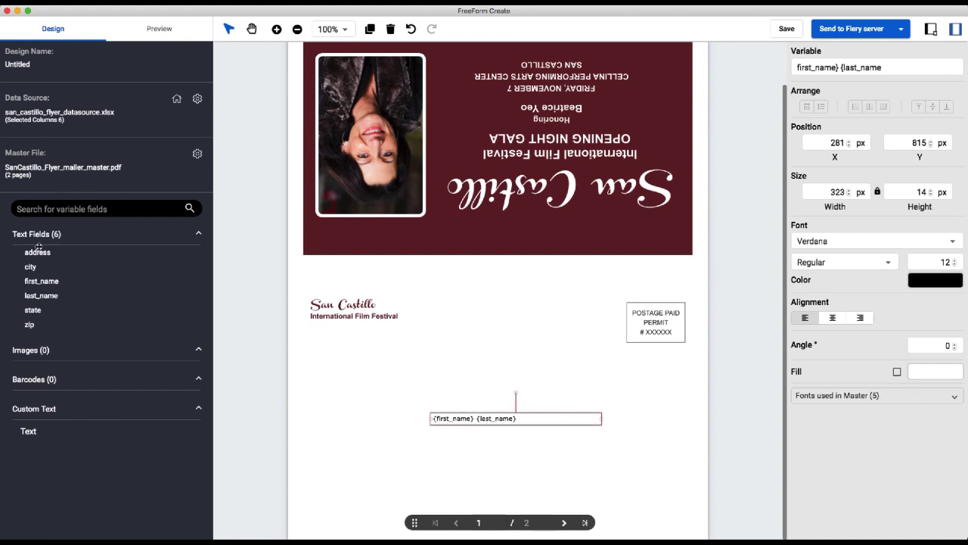
mouse_move(466, 437)
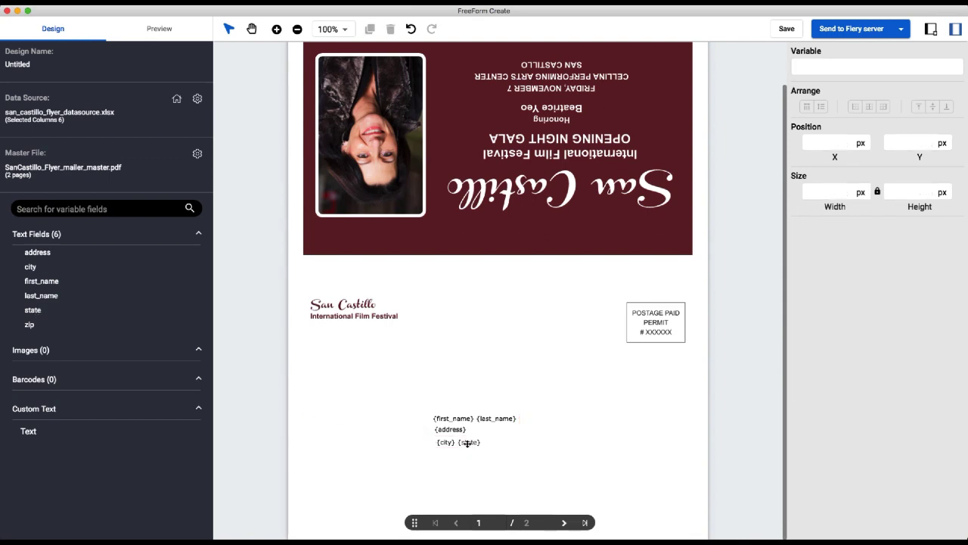
left_click(457, 442)
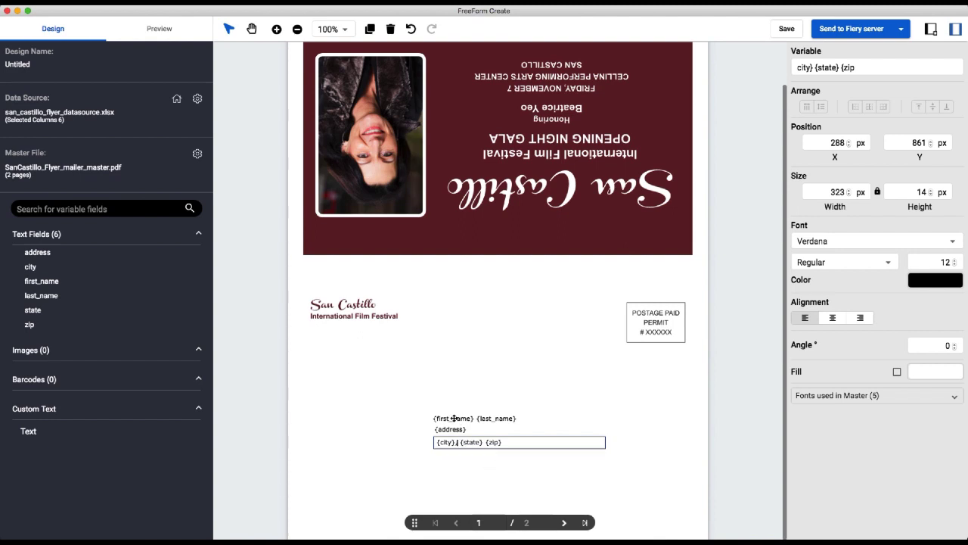
left_click(450, 417)
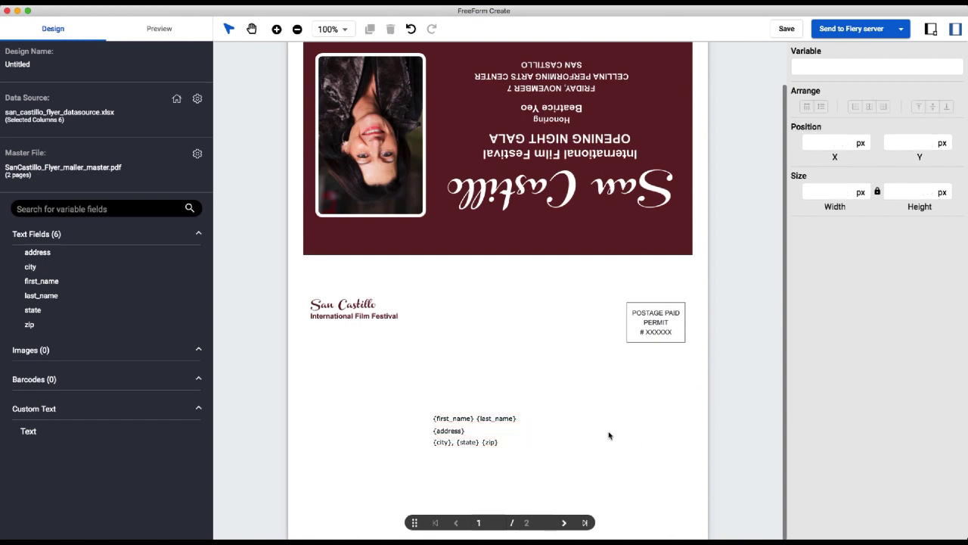
mouse_move(487, 328)
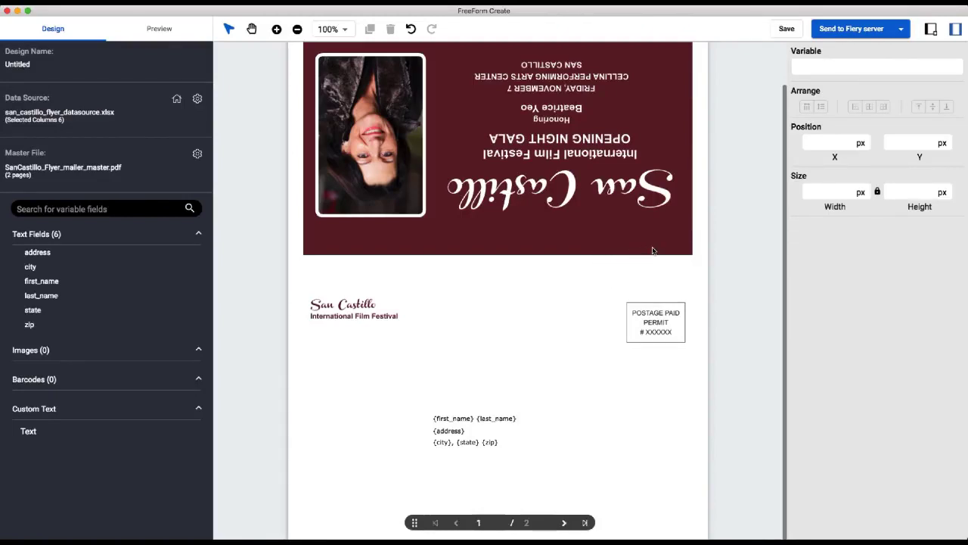
mouse_move(679, 246)
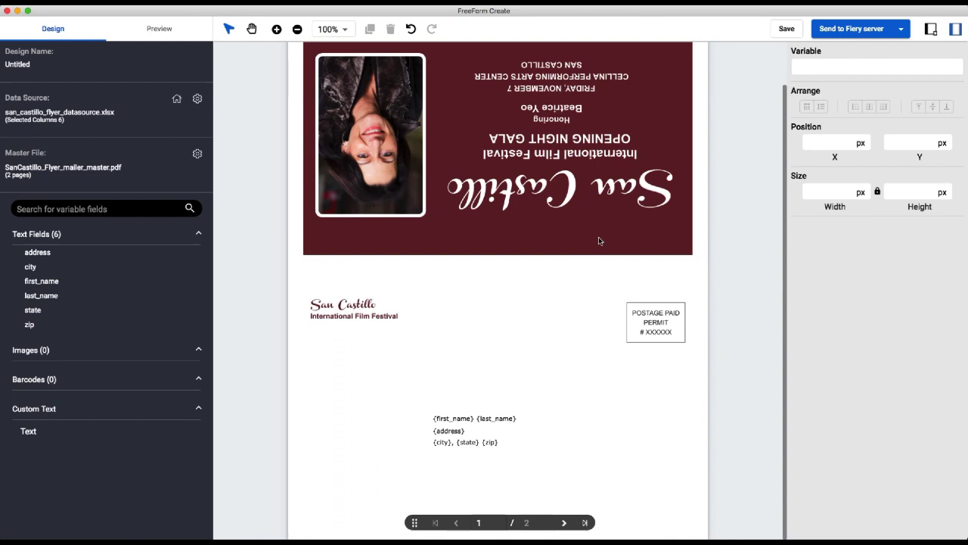
mouse_move(597, 240)
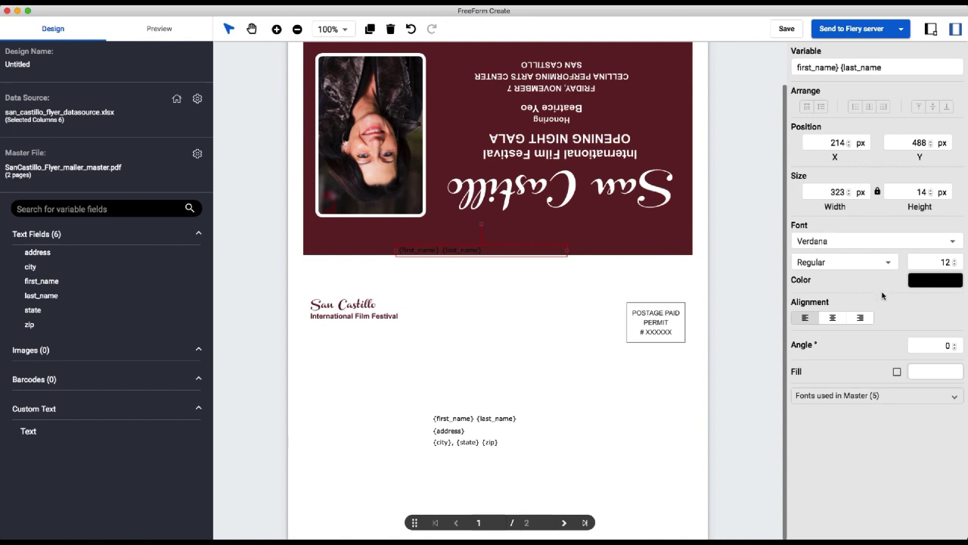
- Style the maroon-panel name line as white Arial Black, size 17
left_click(935, 280)
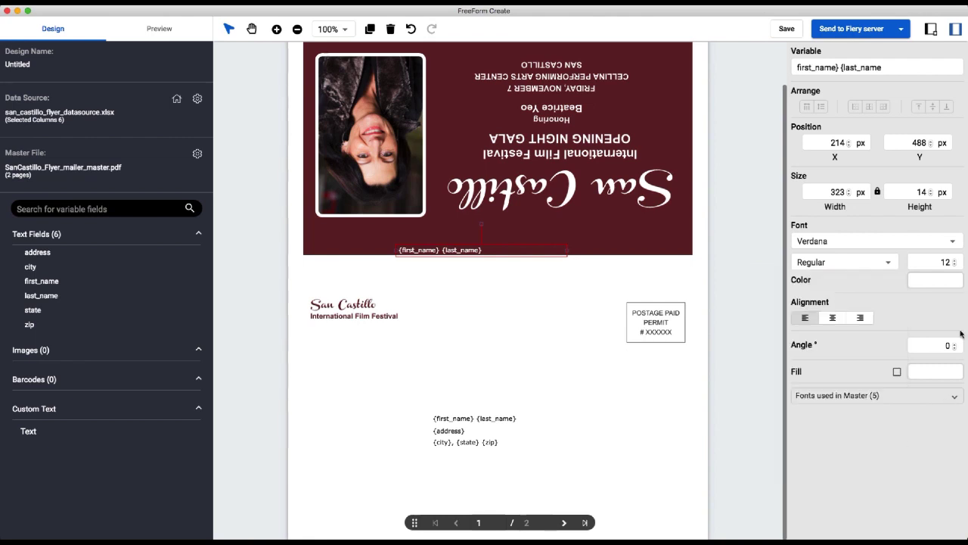
left_click(876, 241)
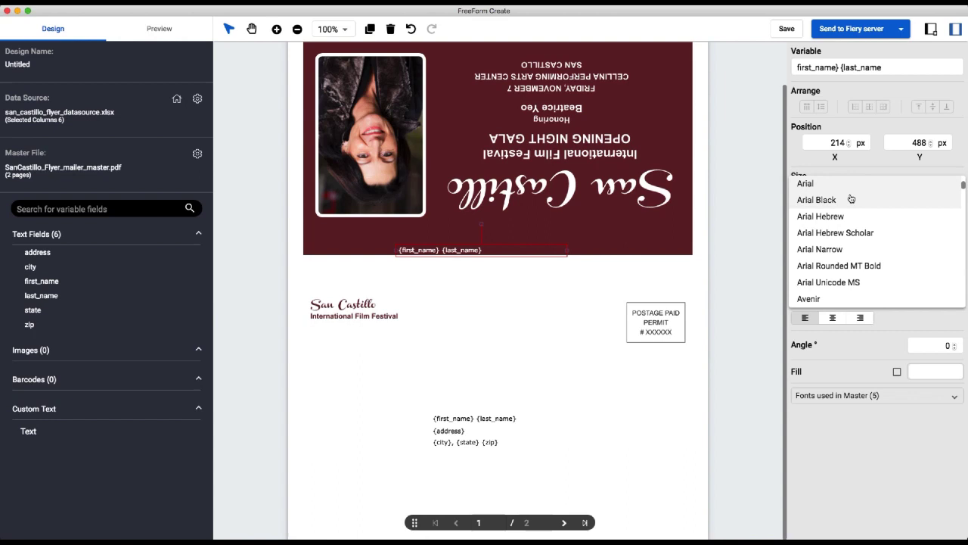
left_click(816, 199)
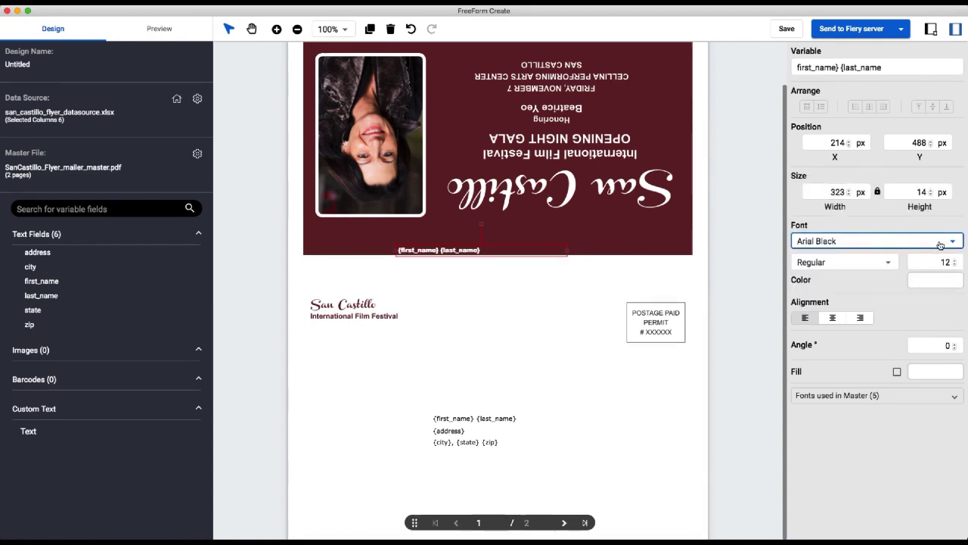
left_click(943, 261)
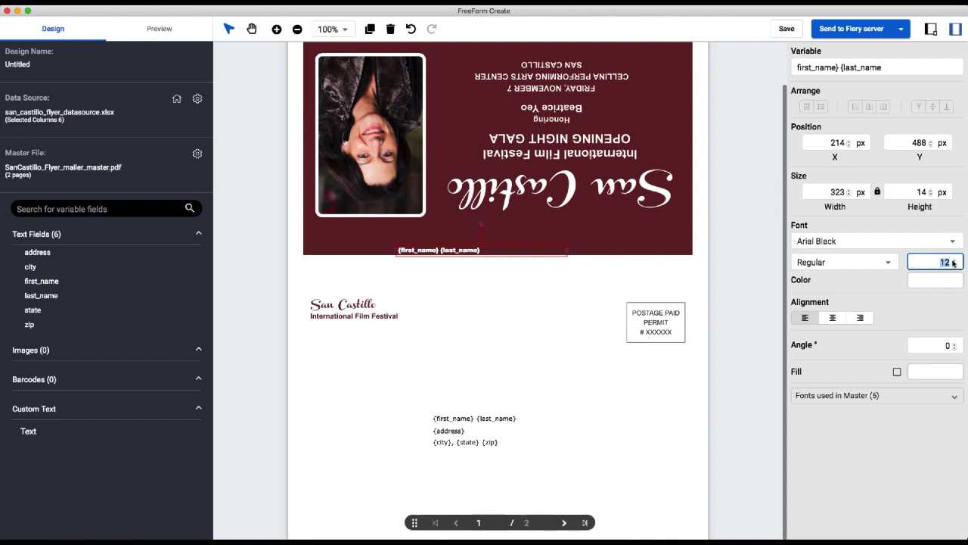
type("17")
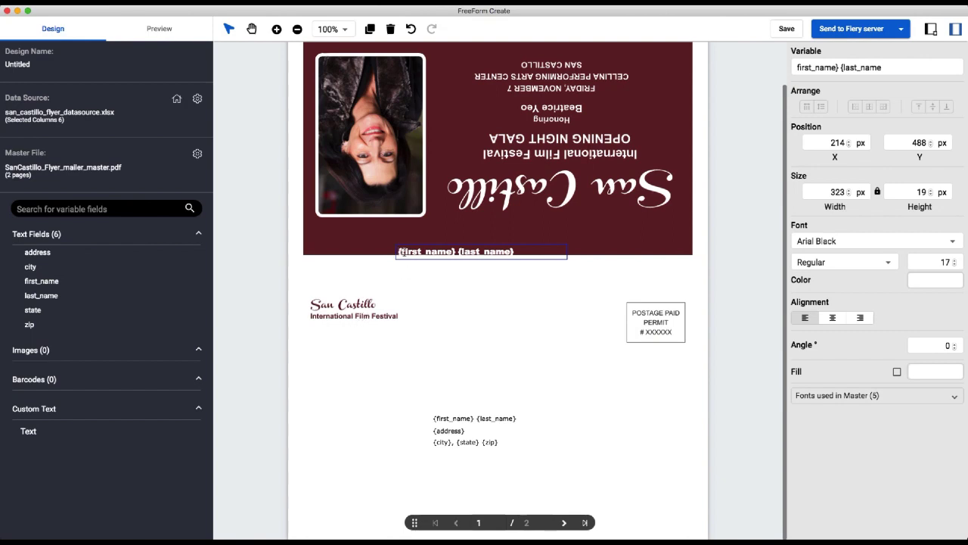
- Prefix the name line with 'Invitation for: ' and set it to Arial Bold
type("Incl")
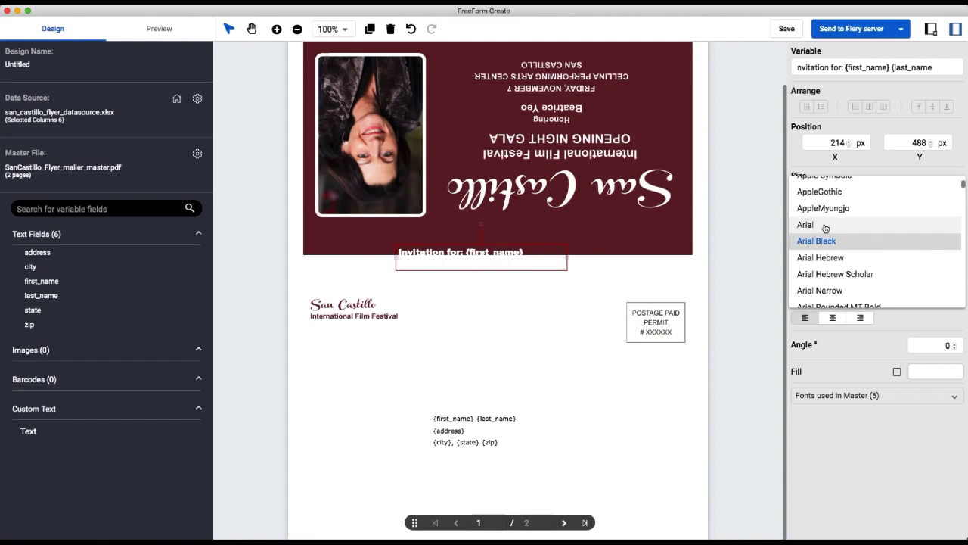
left_click(806, 225)
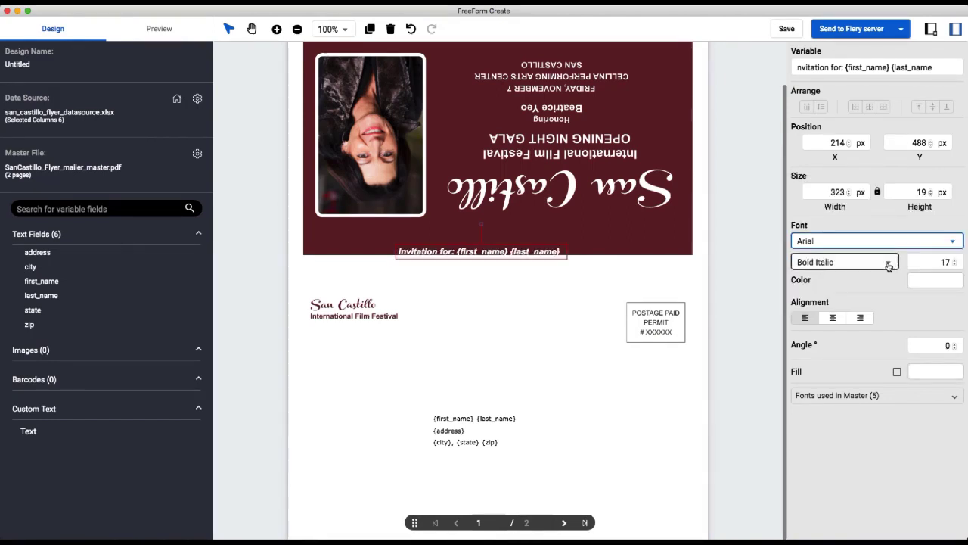
left_click(844, 261)
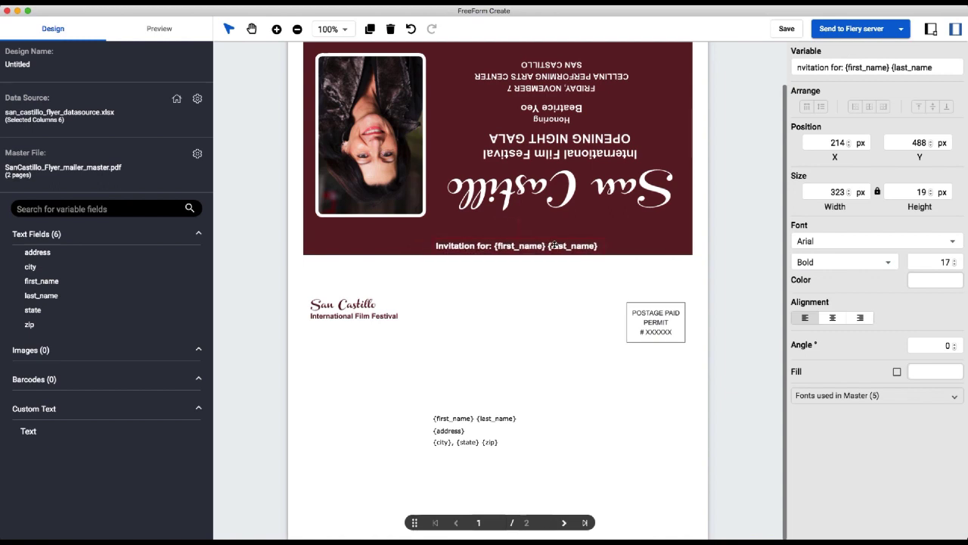
left_click(528, 245)
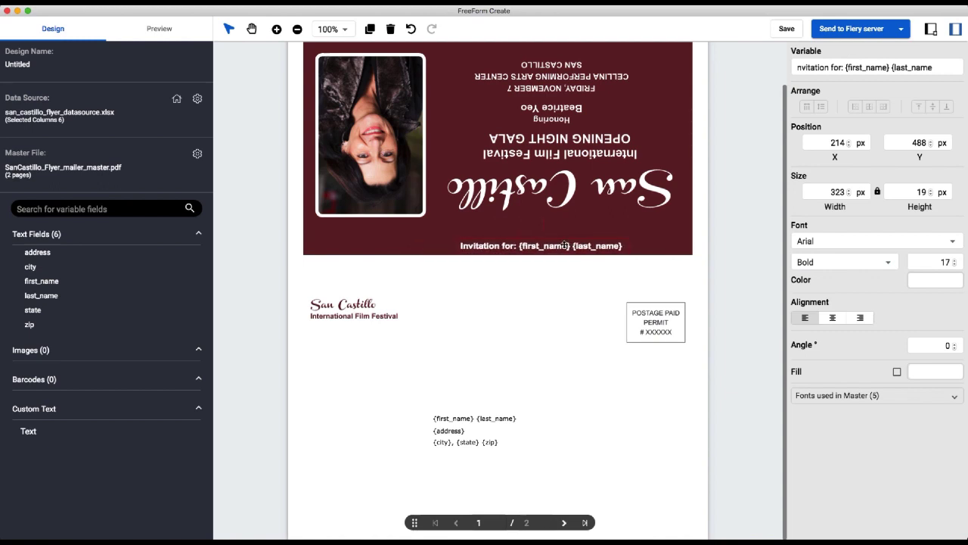
- Drag the greeting to the maroon panel's lower right and set its angle to 180
left_click(569, 246)
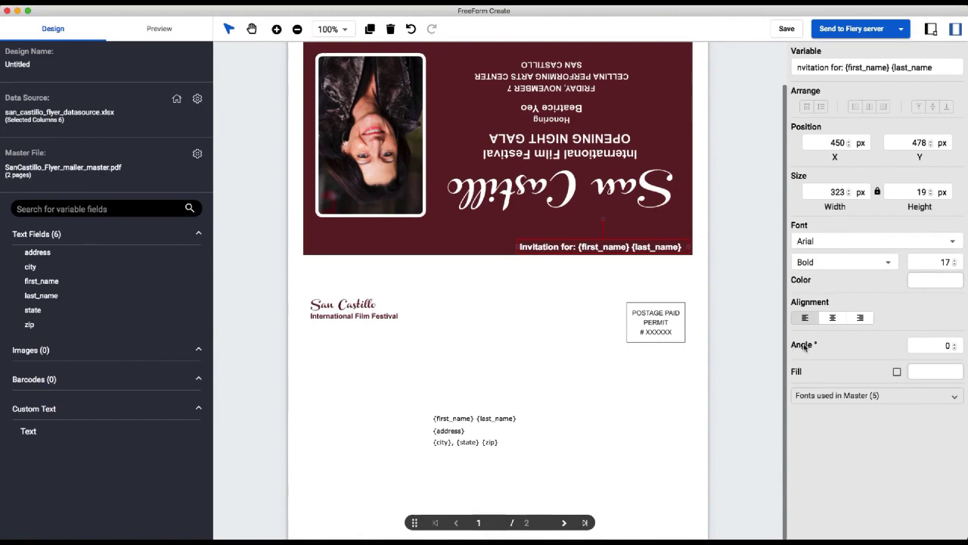
mouse_move(907, 363)
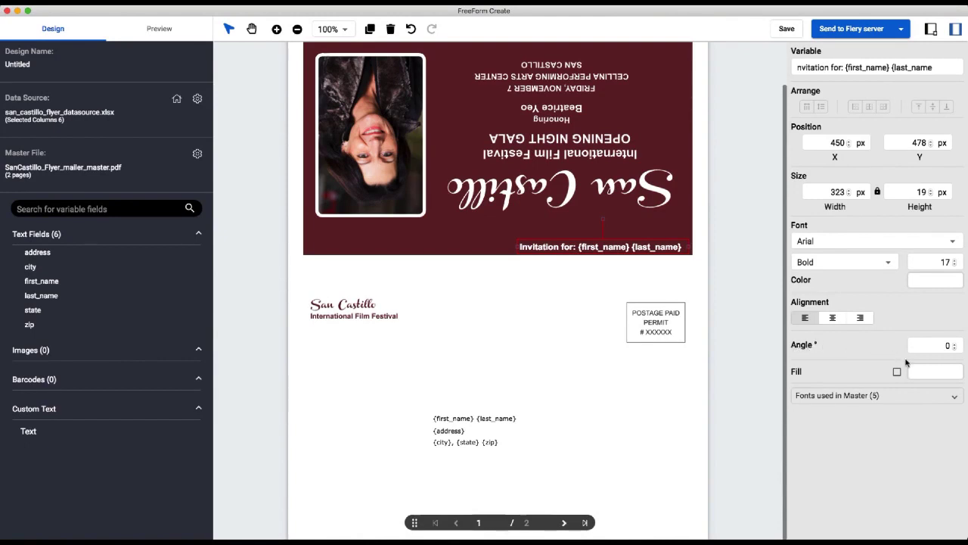
left_click(934, 344)
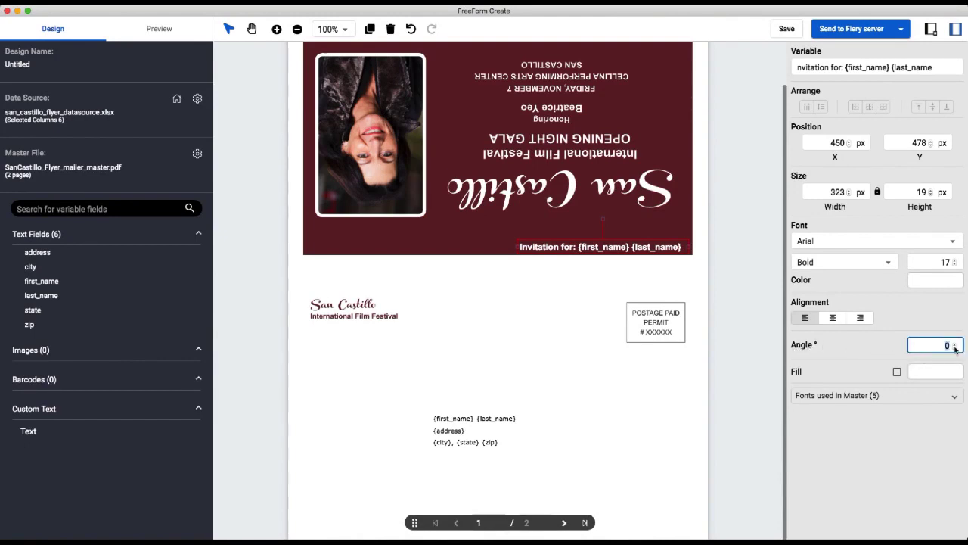
type("180")
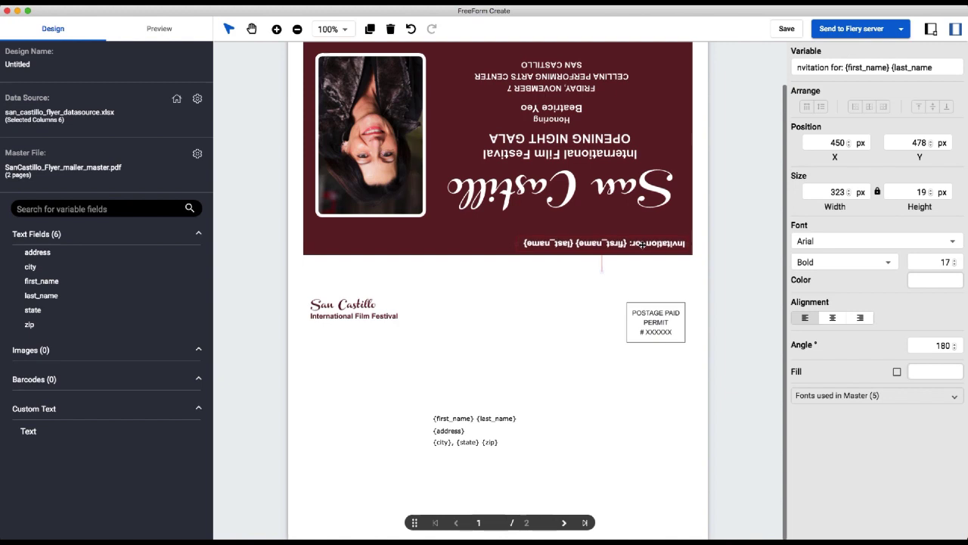
left_click(550, 439)
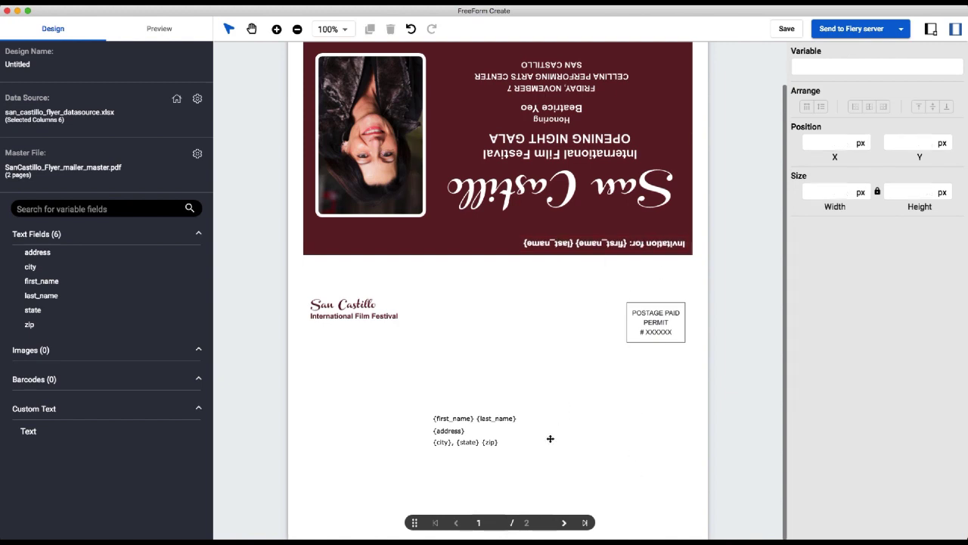
- Change the name, address, and city lines from Verdana to Arial, then switch to Preview
left_click(473, 417)
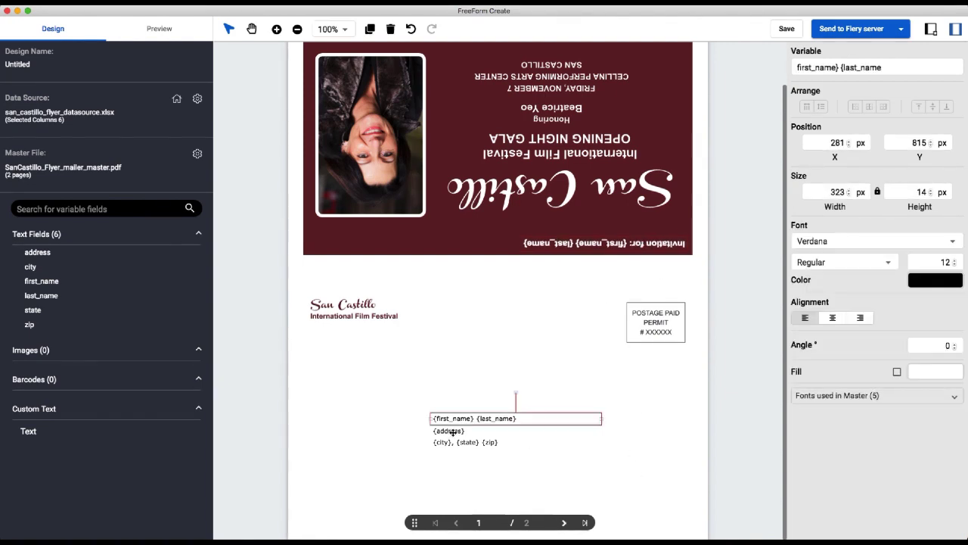
left_click(875, 241)
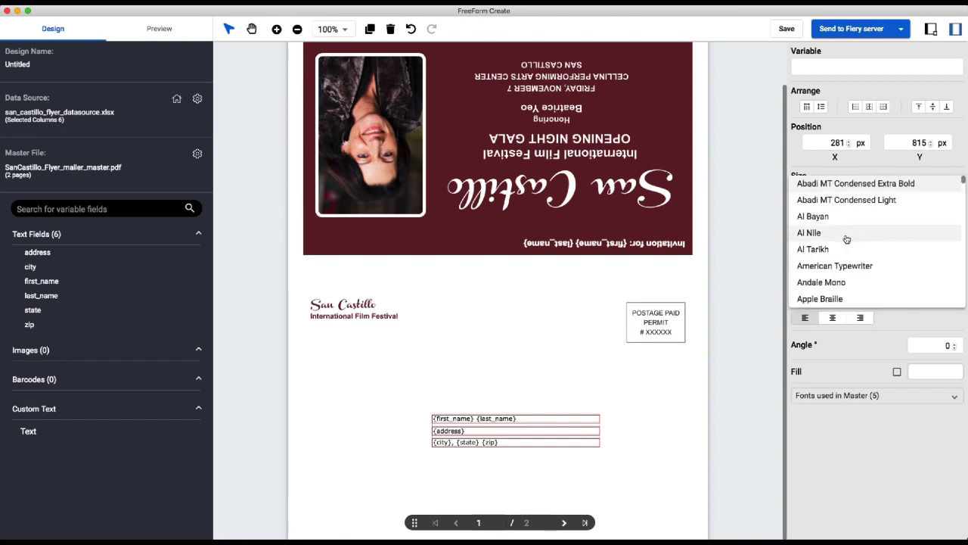
scroll("down", 3)
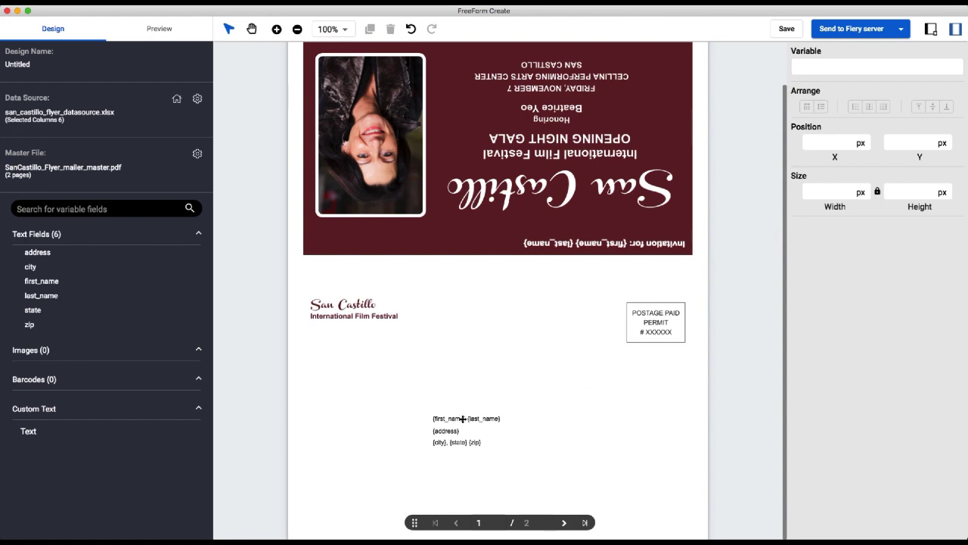
left_click(463, 418)
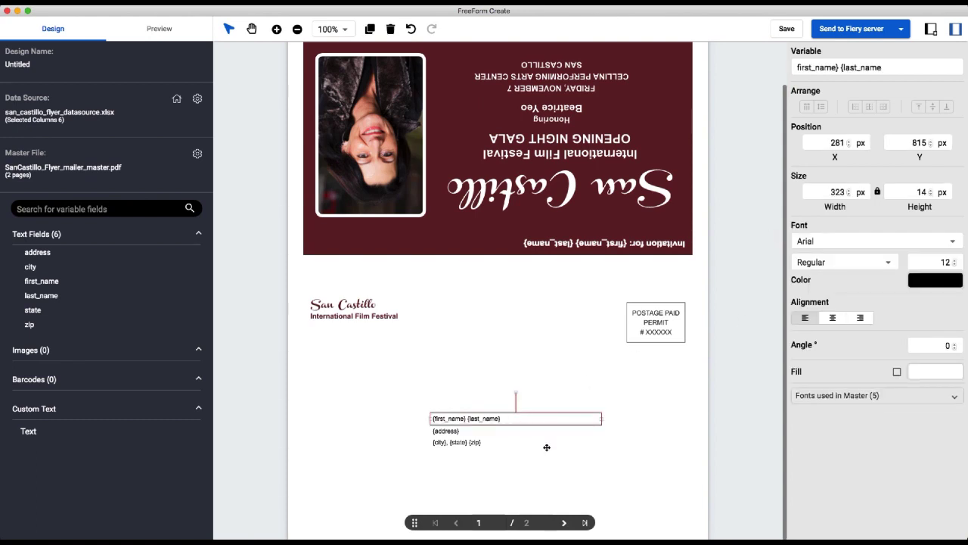
left_click(515, 442)
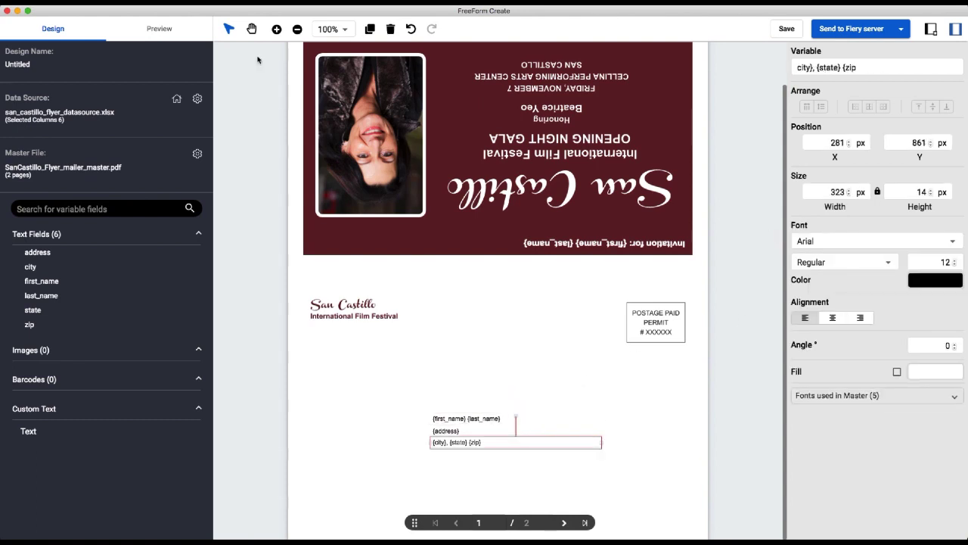
left_click(159, 29)
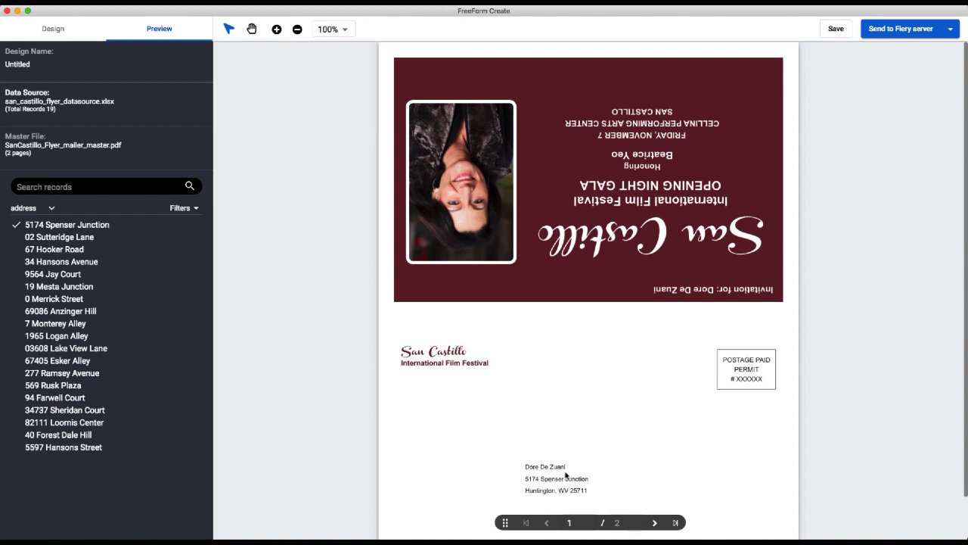
mouse_move(144, 361)
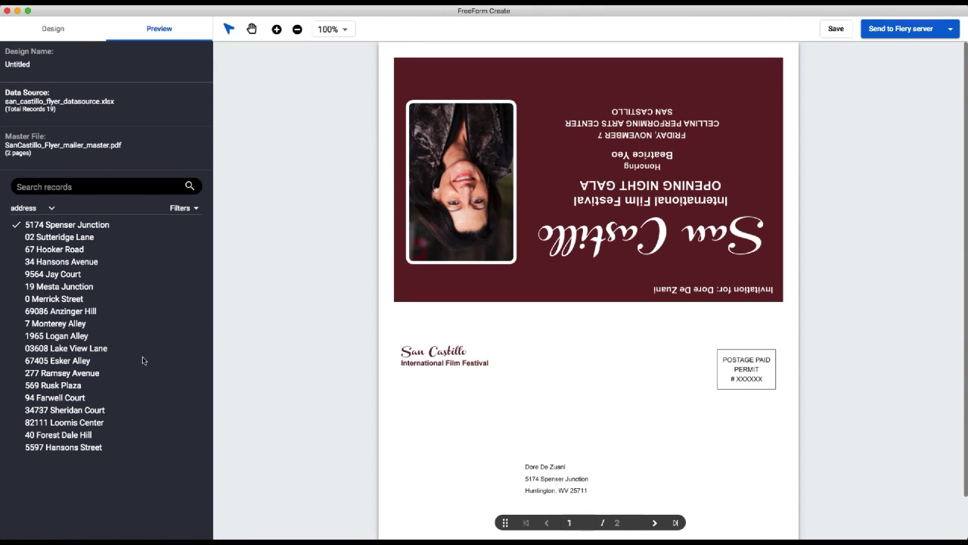
- Sort the preview record list by last_name and view several merged recipients
left_click(180, 207)
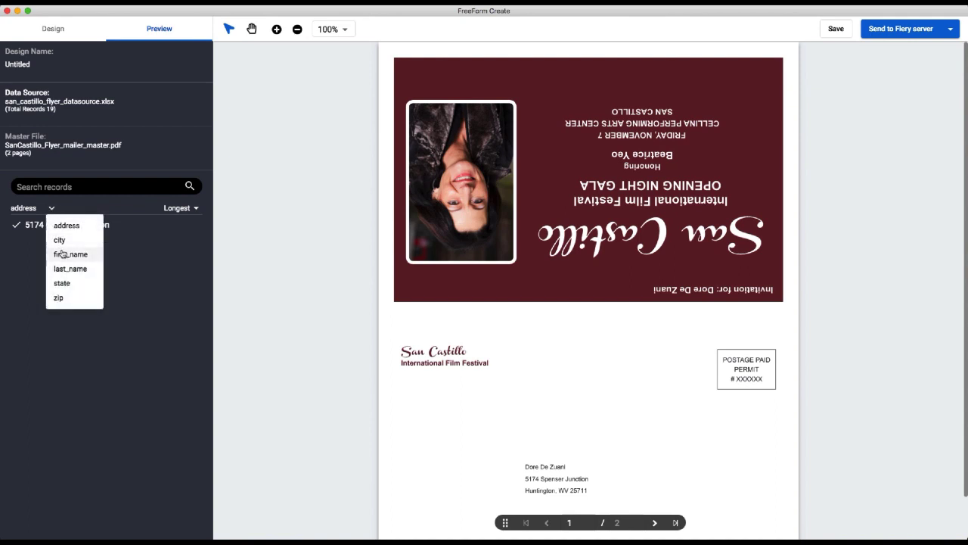
left_click(70, 255)
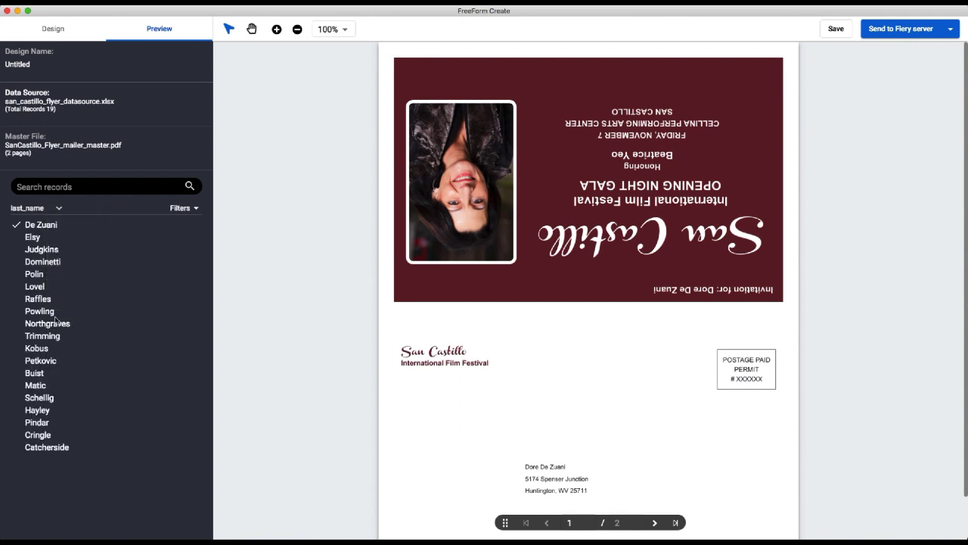
left_click(47, 447)
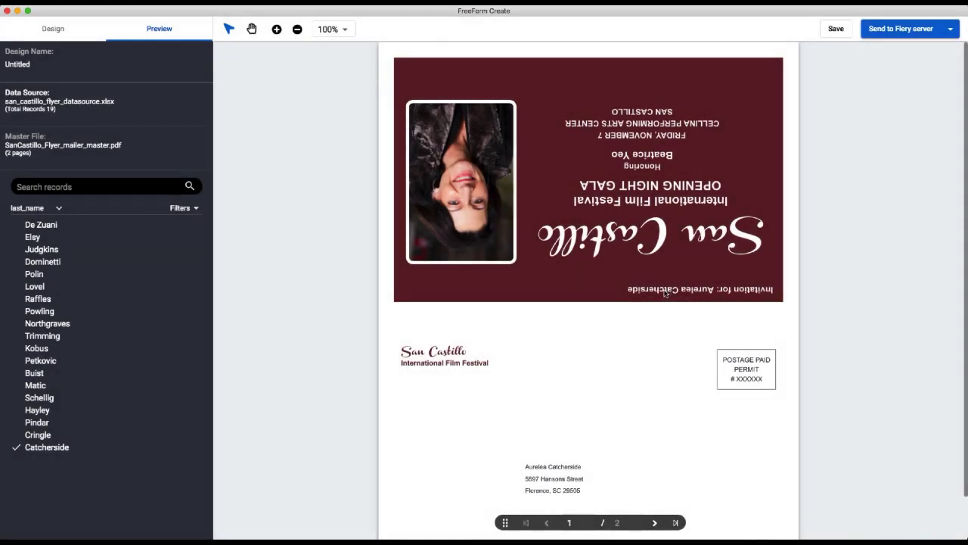
mouse_move(164, 399)
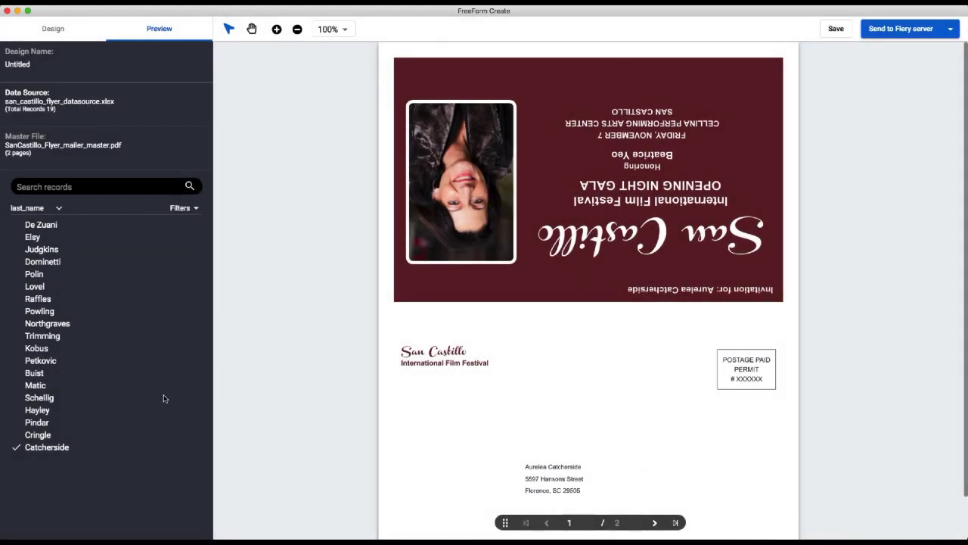
left_click(46, 323)
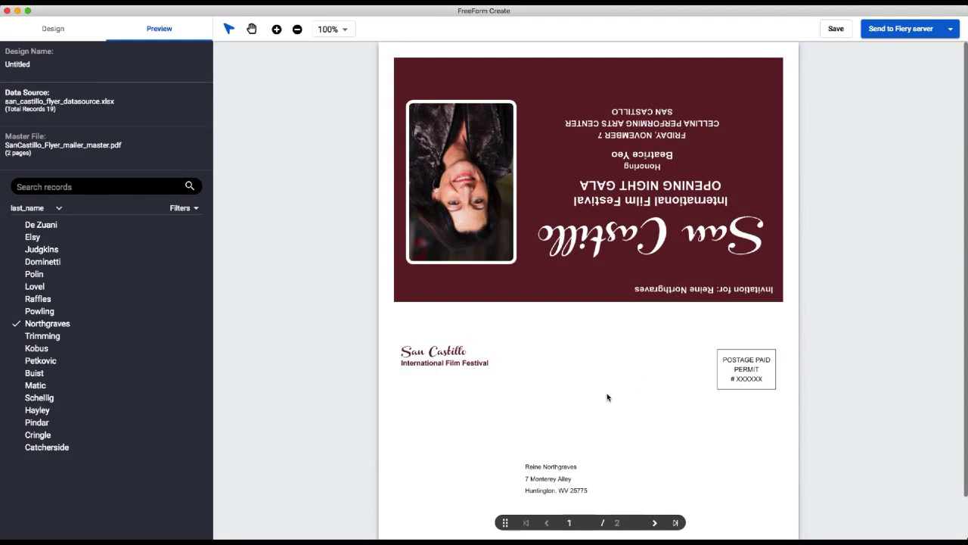
mouse_move(604, 398)
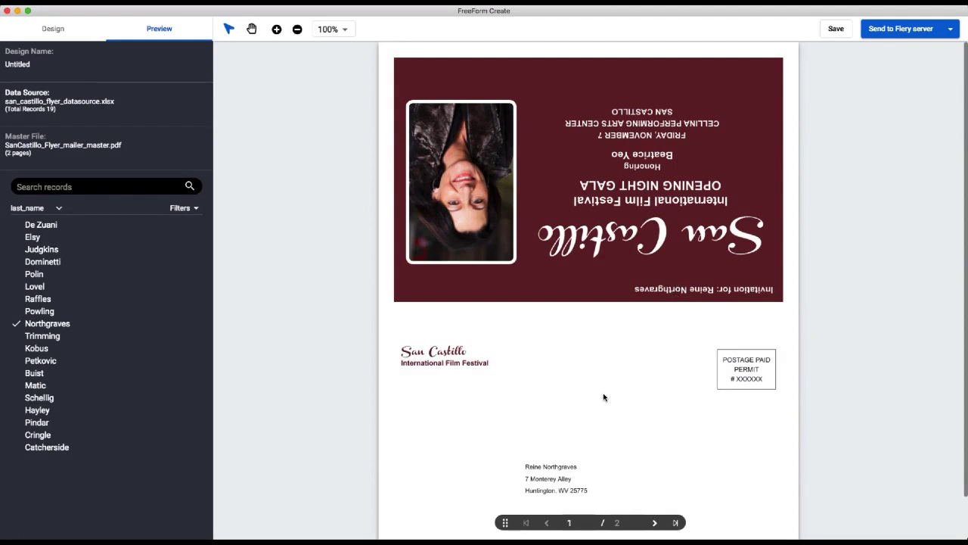
mouse_move(590, 396)
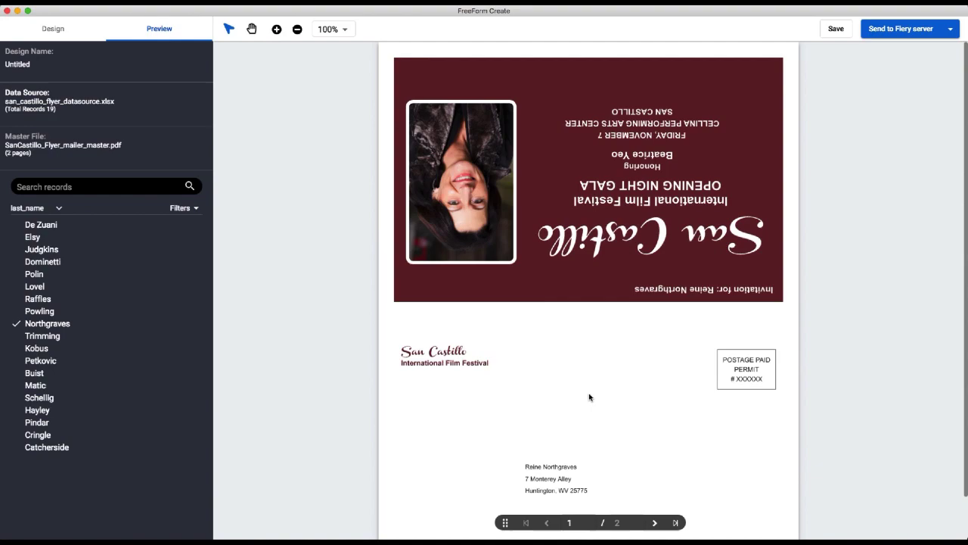